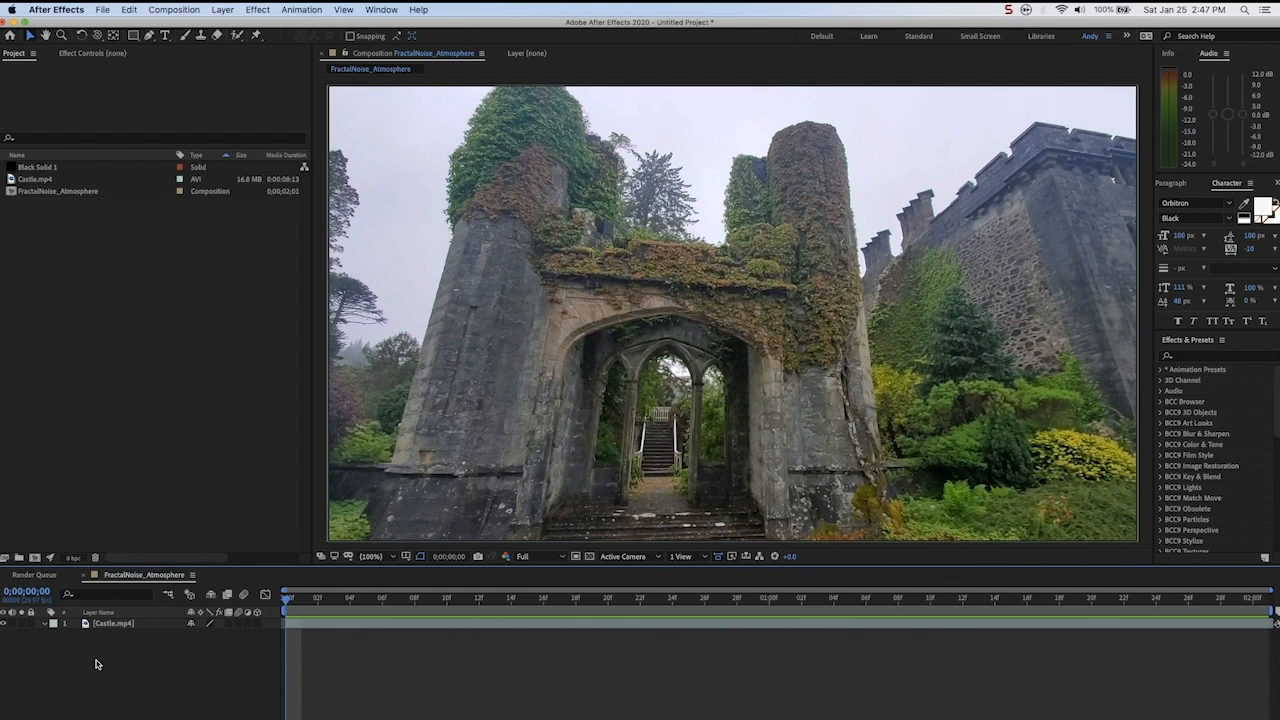
mouse_move(118, 671)
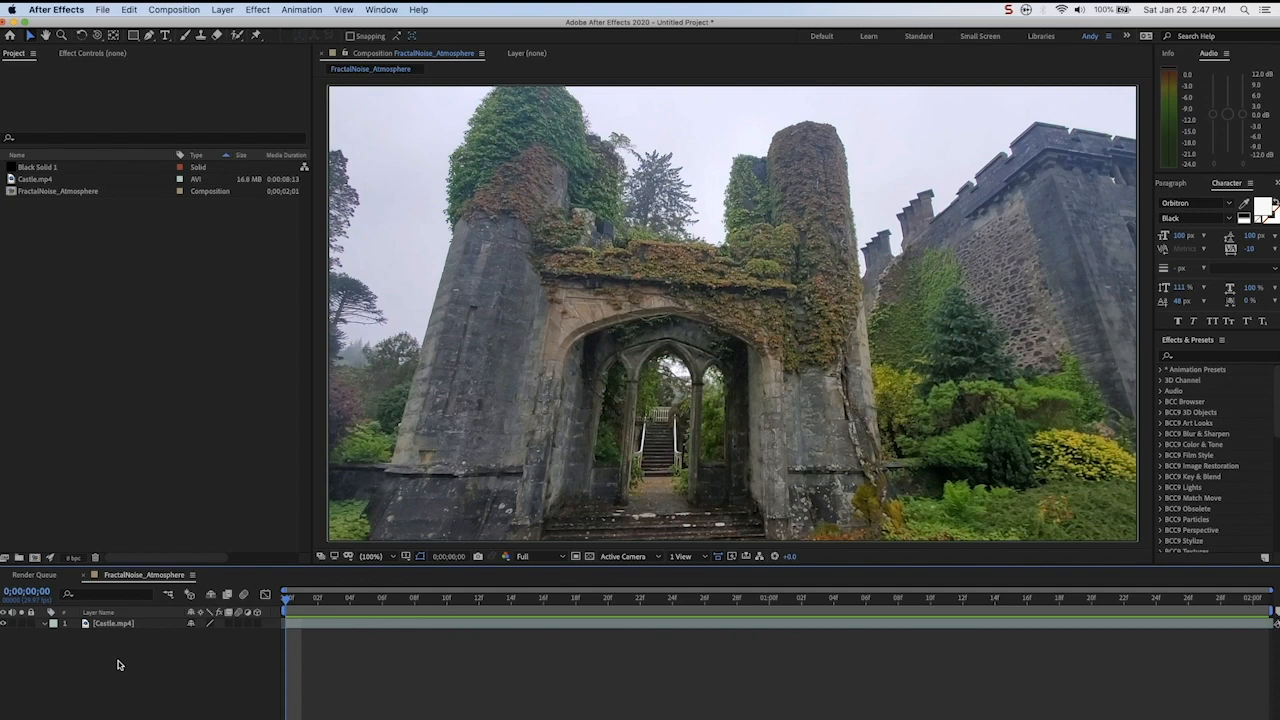
mouse_move(180, 662)
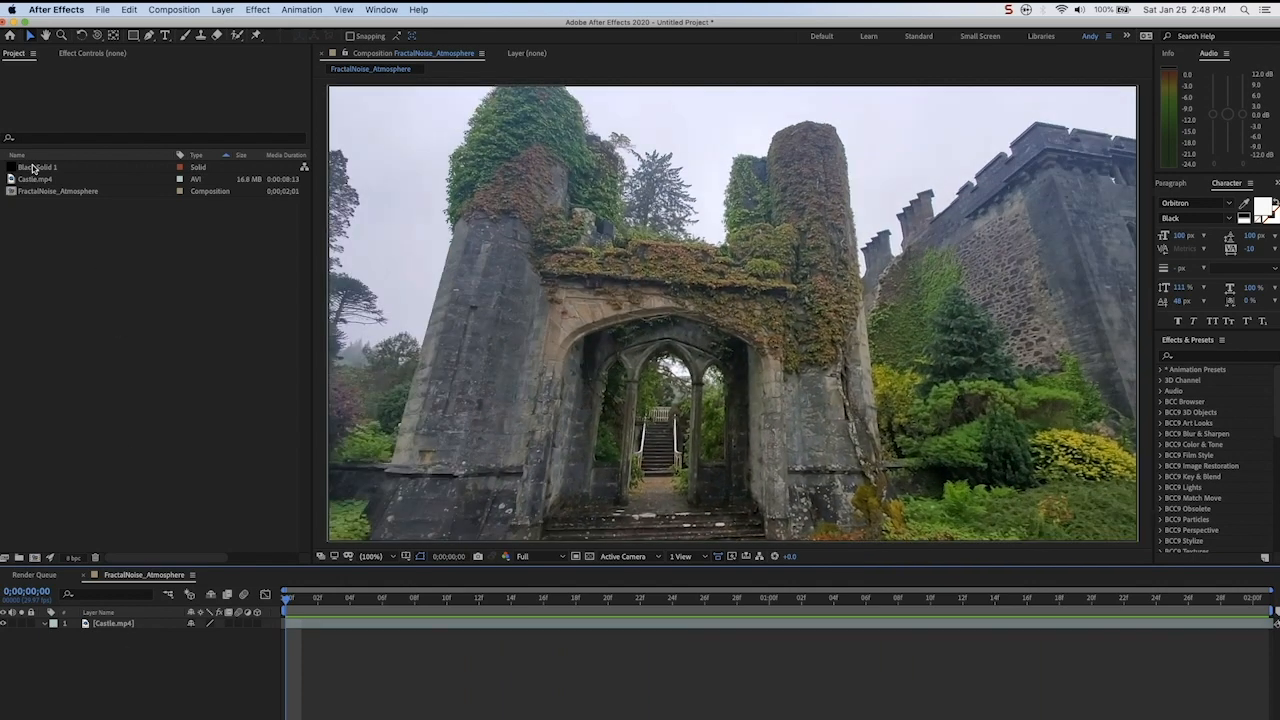
- Apply Fractal Noise to Black Solid 1, trying Dynamic and Rocky before keeping Basic type
left_click(38, 167)
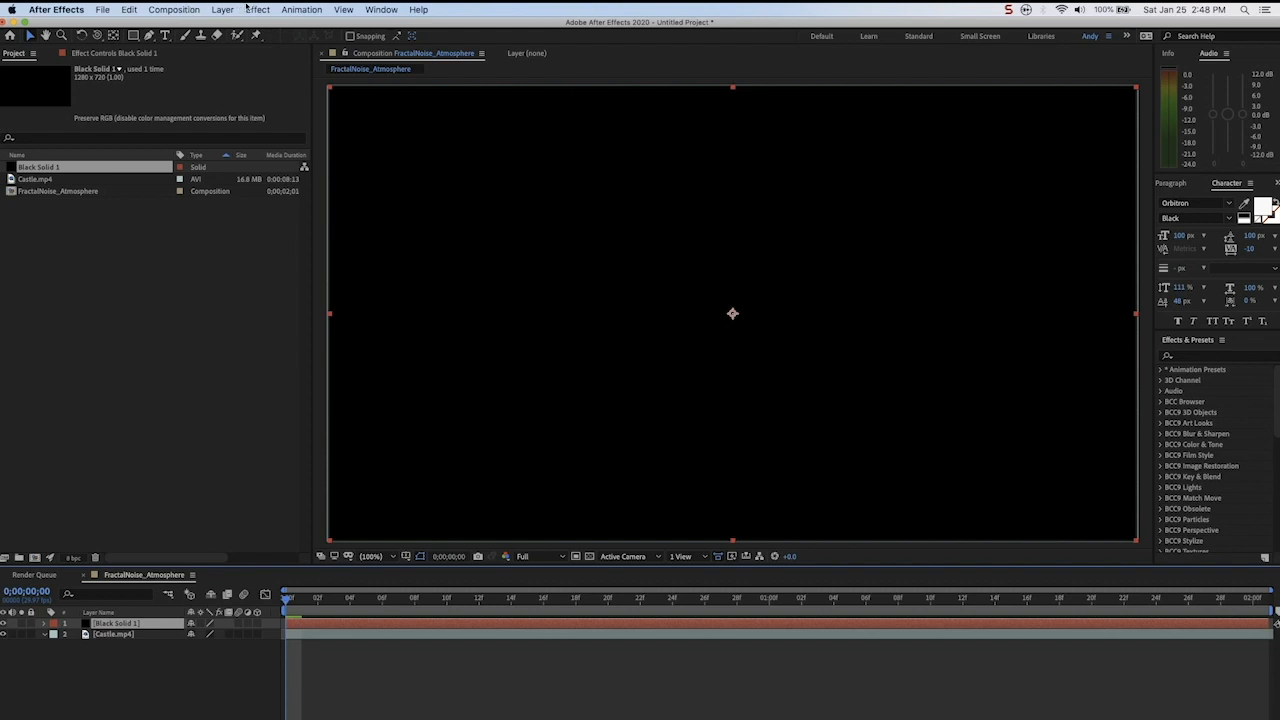
left_click(257, 9)
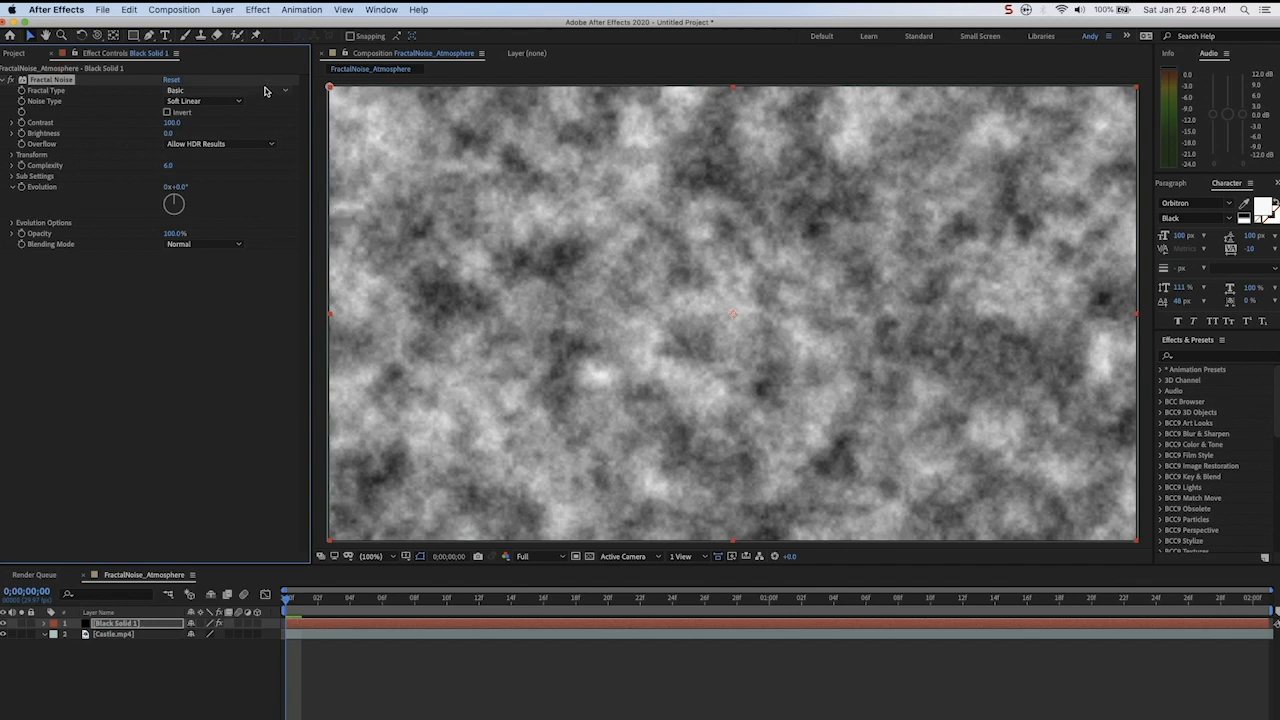
left_click(200, 90)
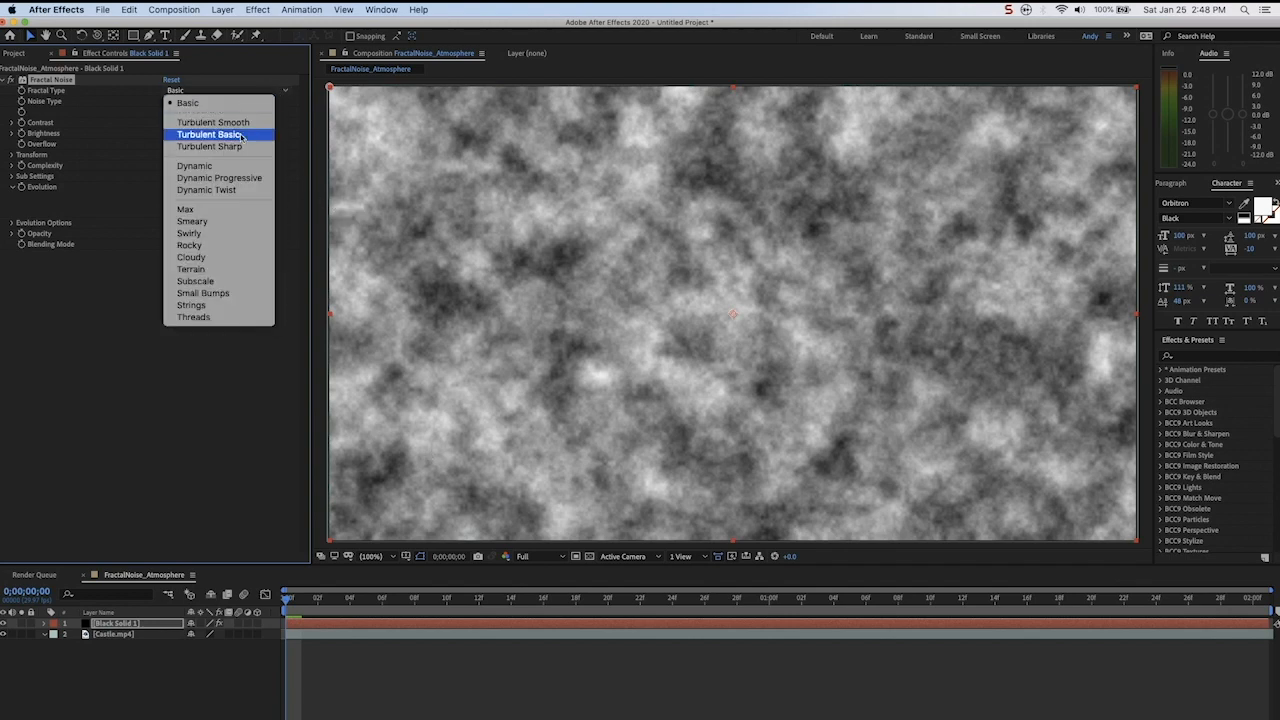
left_click(194, 165)
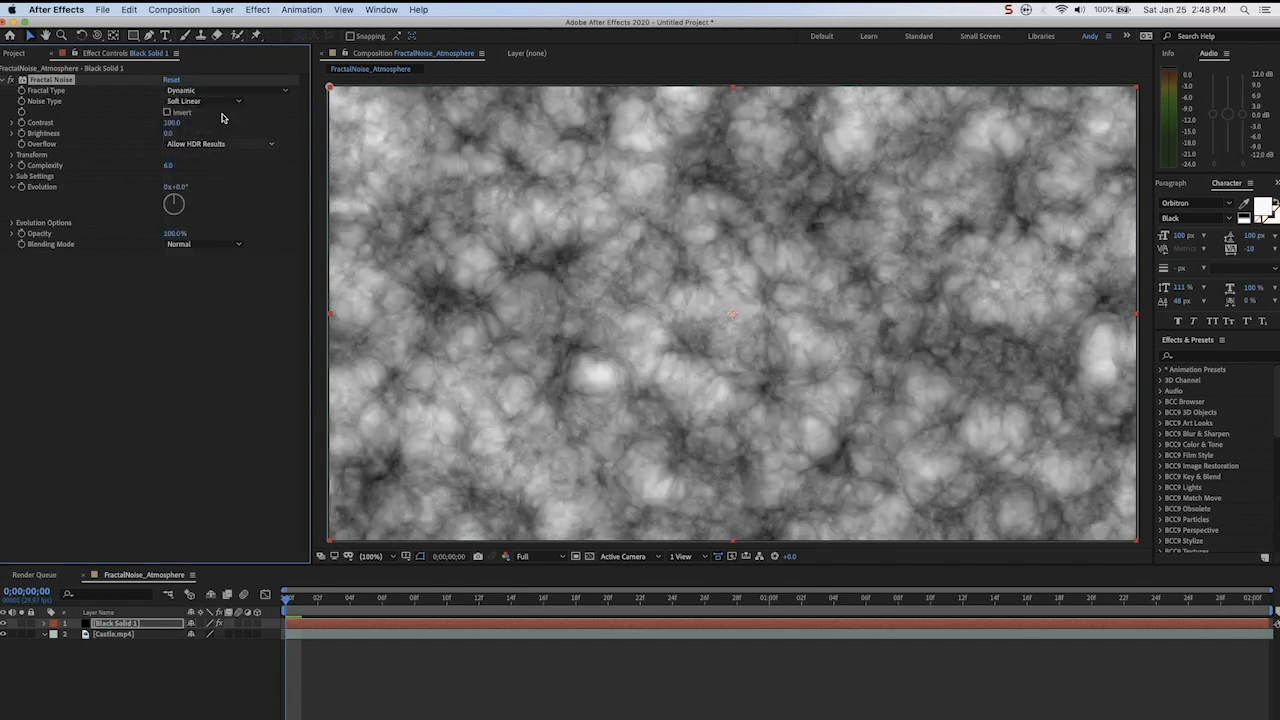
left_click(200, 90)
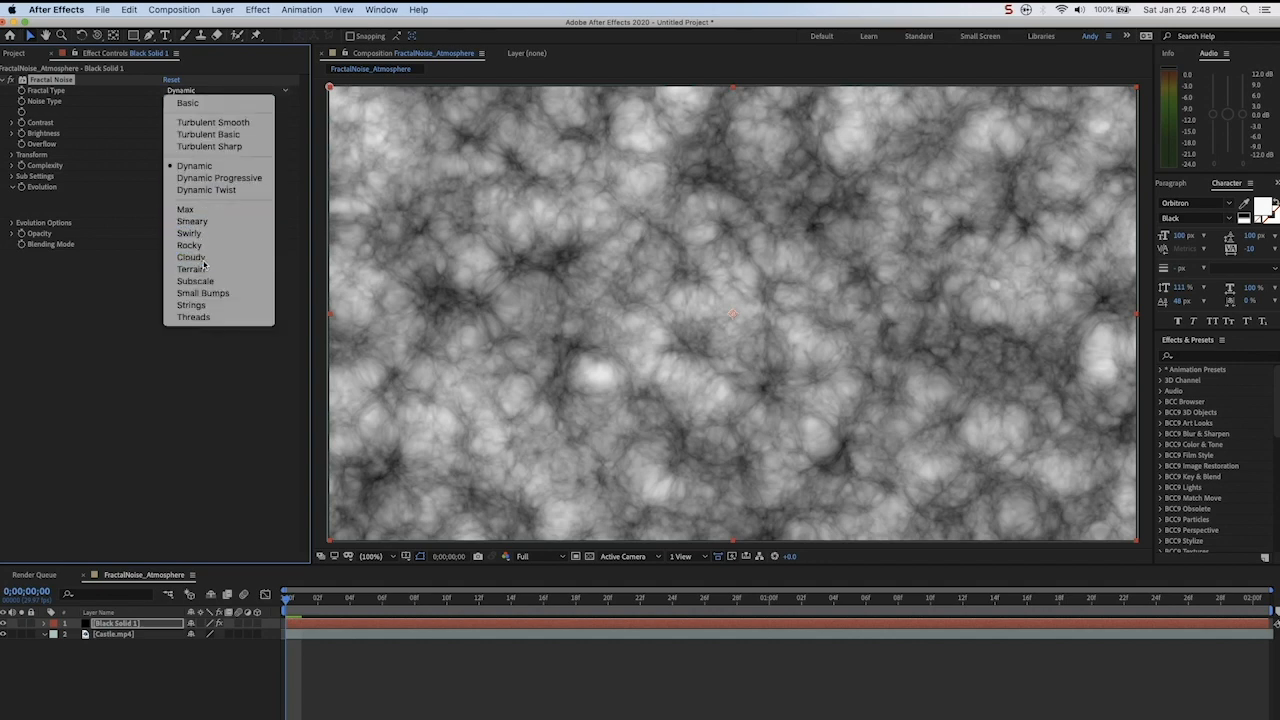
left_click(189, 245)
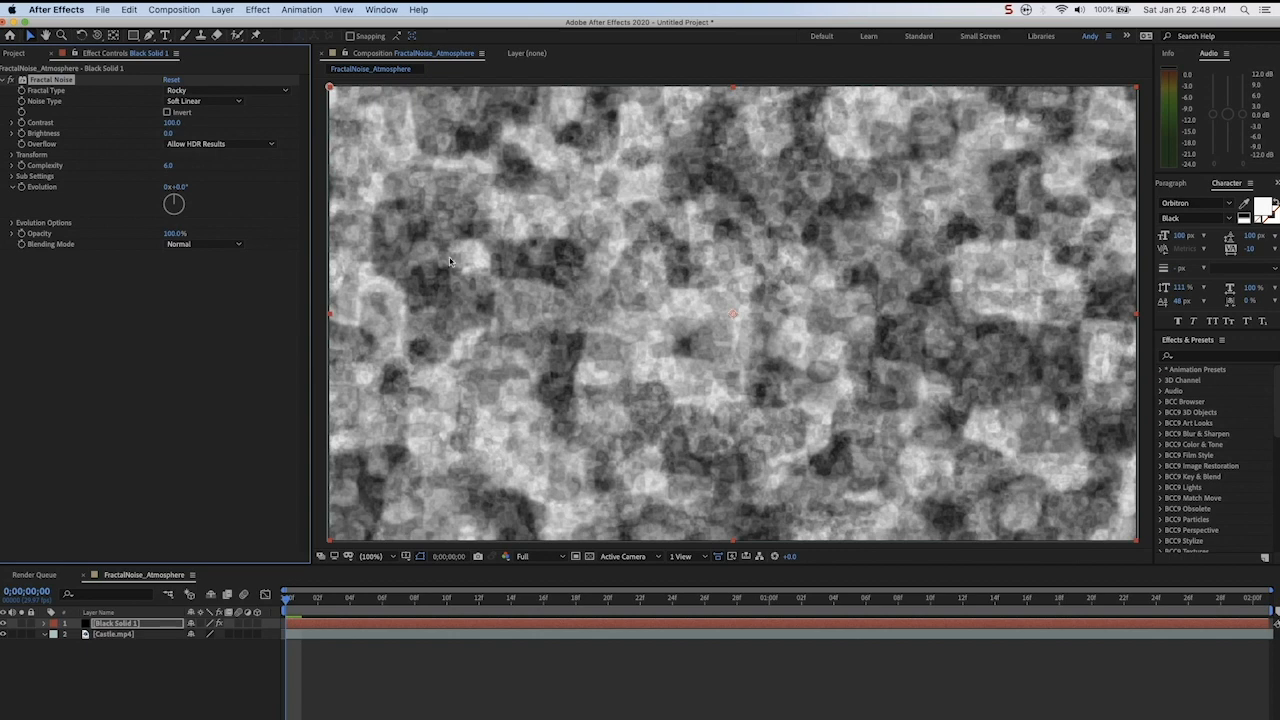
left_click(202, 90)
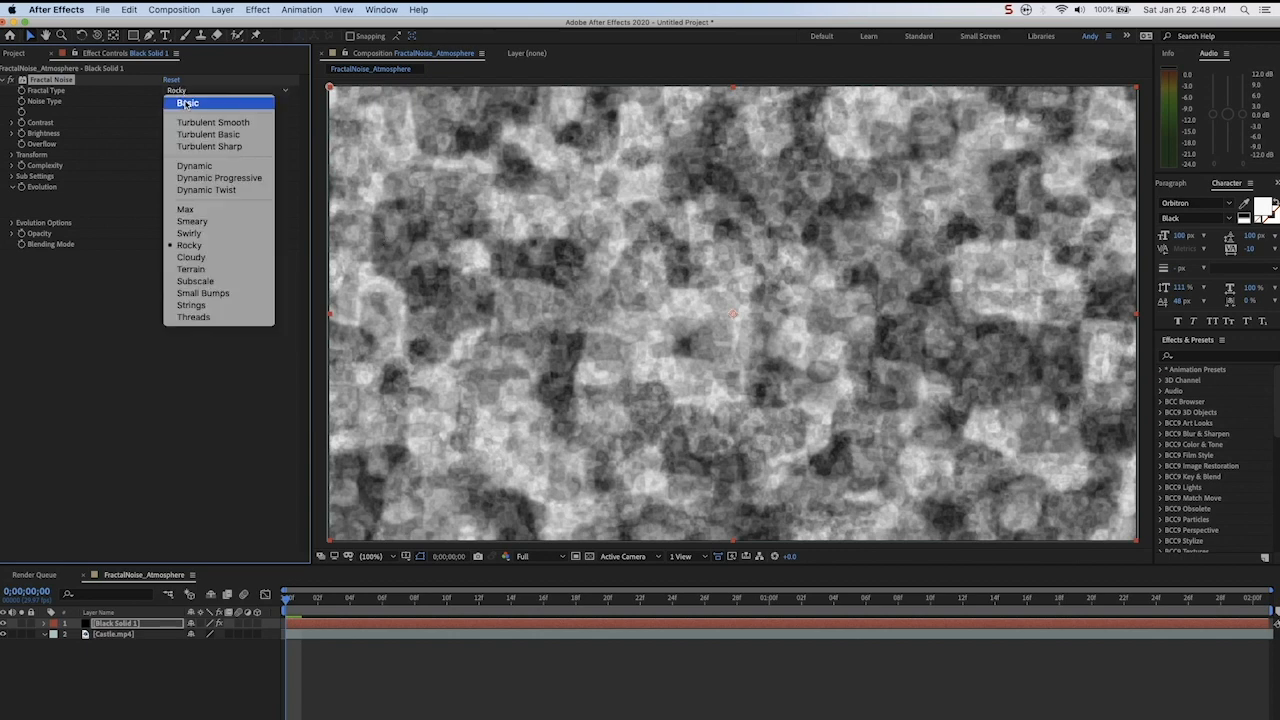
left_click(187, 103)
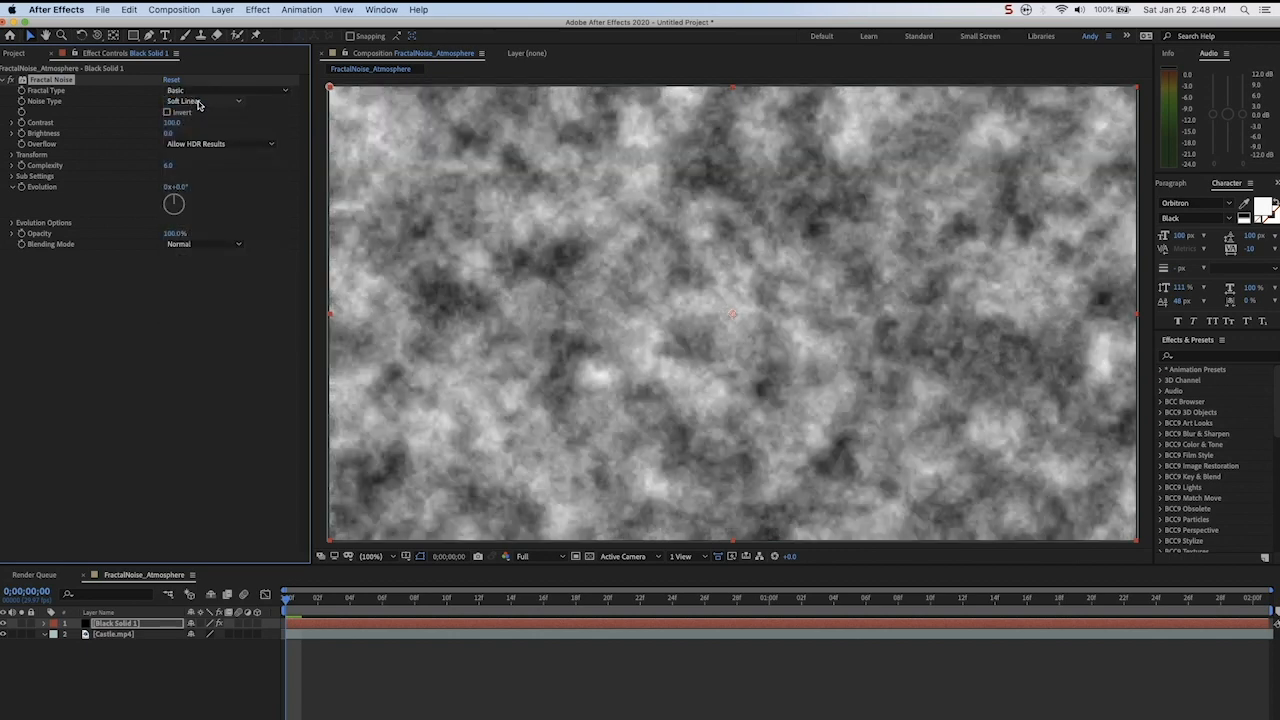
- Try Block noise type, then set the noise type to Linear
left_click(200, 100)
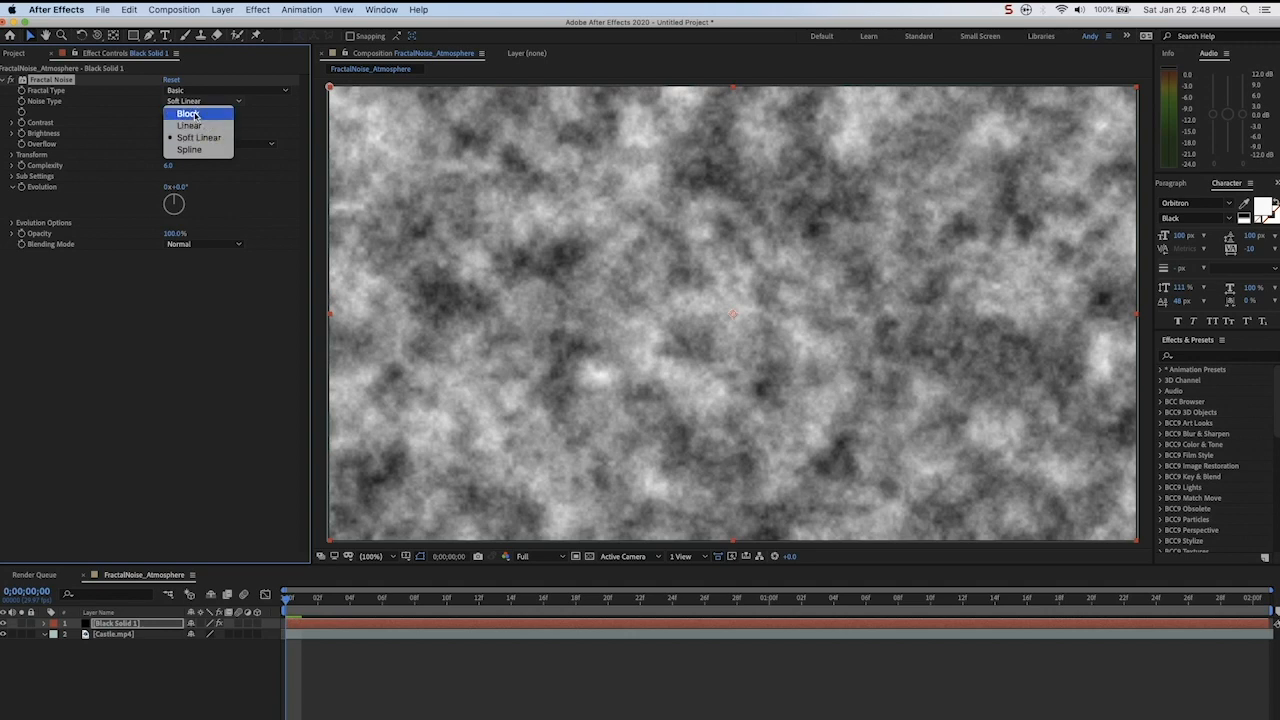
left_click(188, 112)
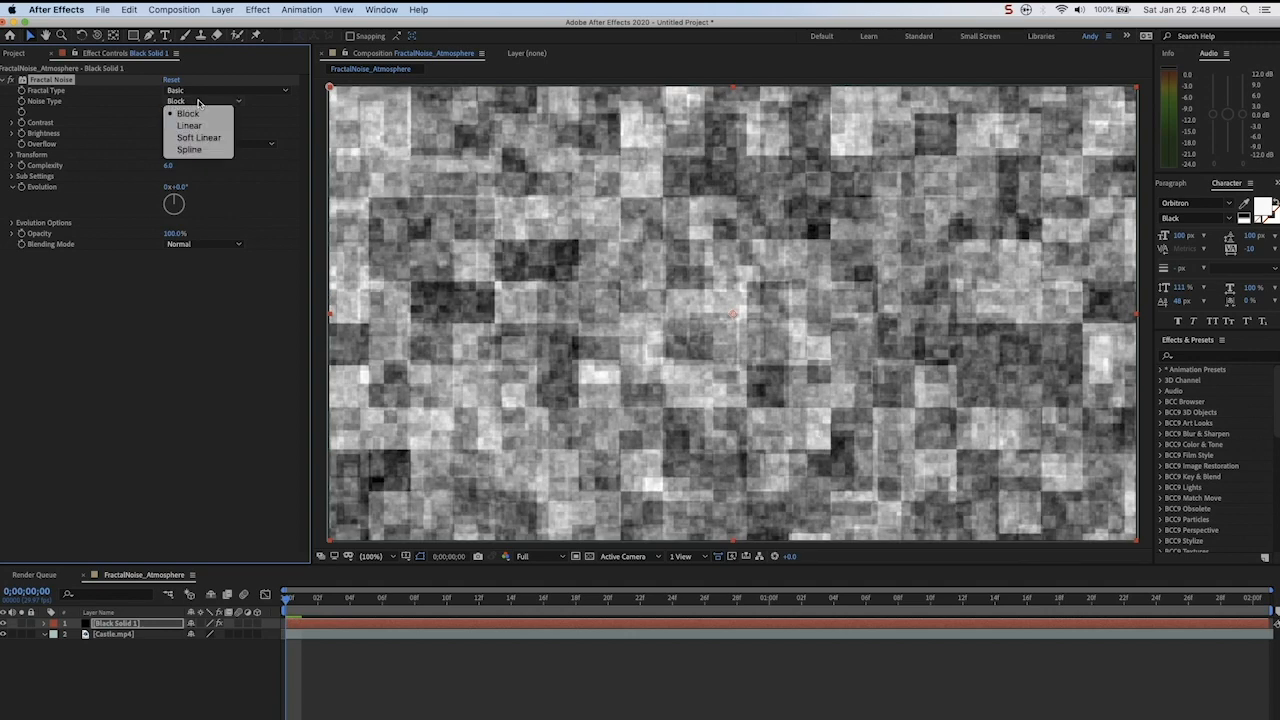
left_click(189, 125)
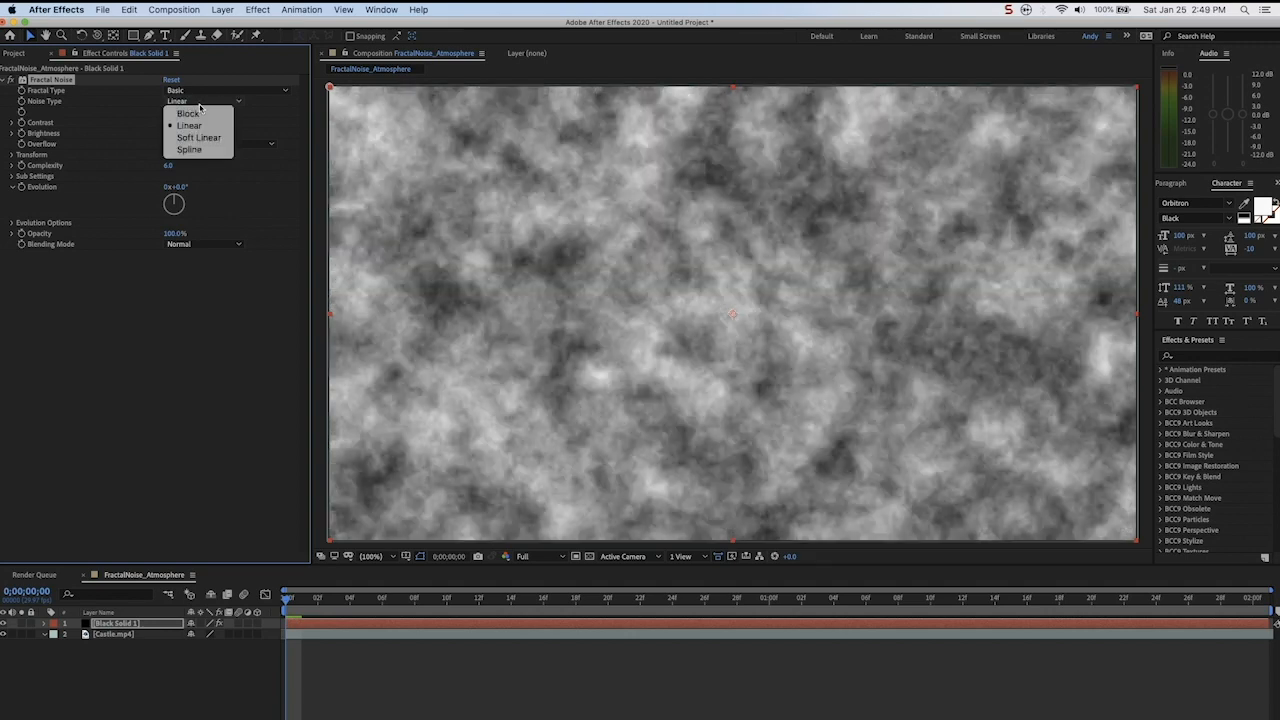
- Switch to Soft Linear noise, enable Uniform Scaling under Transform, and set Complexity to 20
left_click(199, 137)
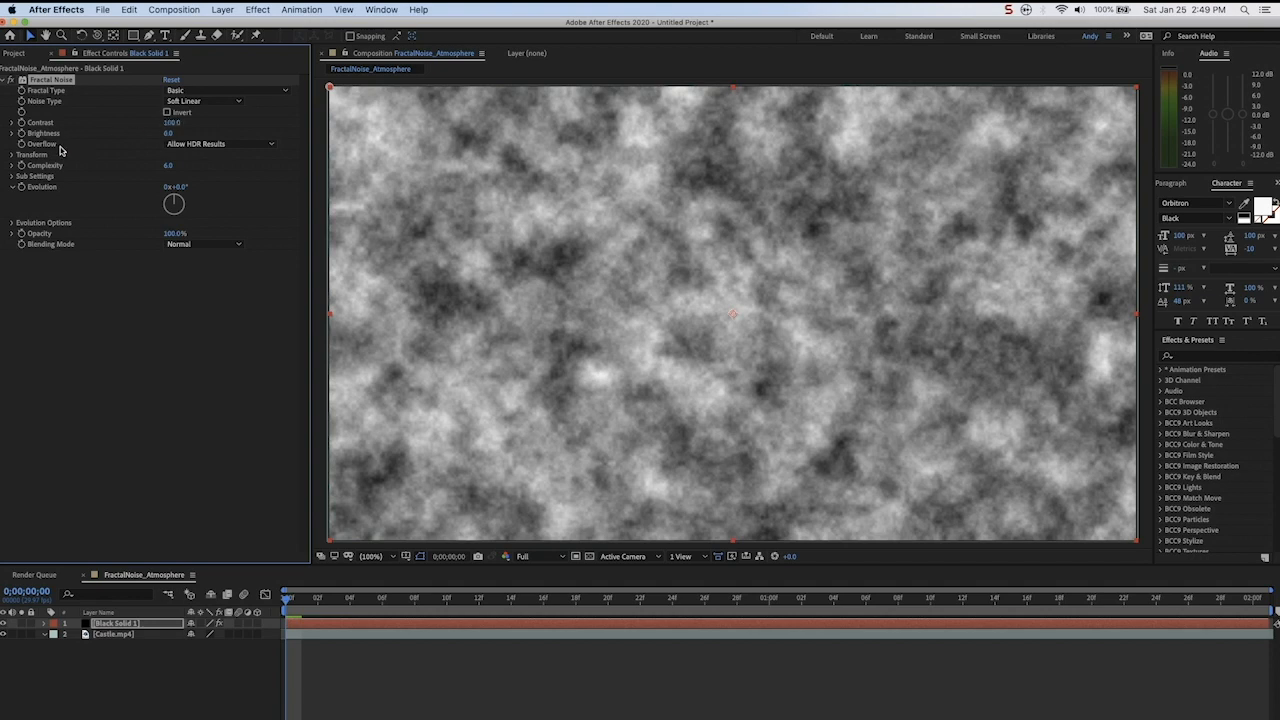
left_click(12, 155)
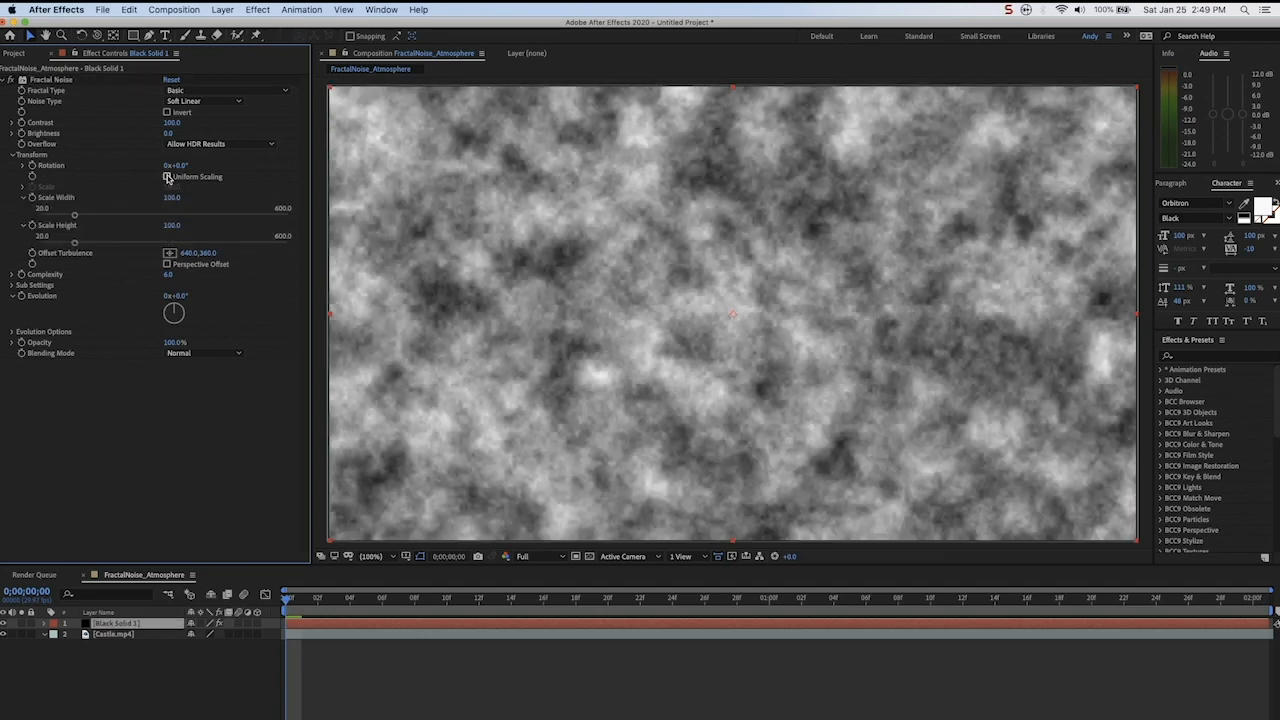
left_click(167, 176)
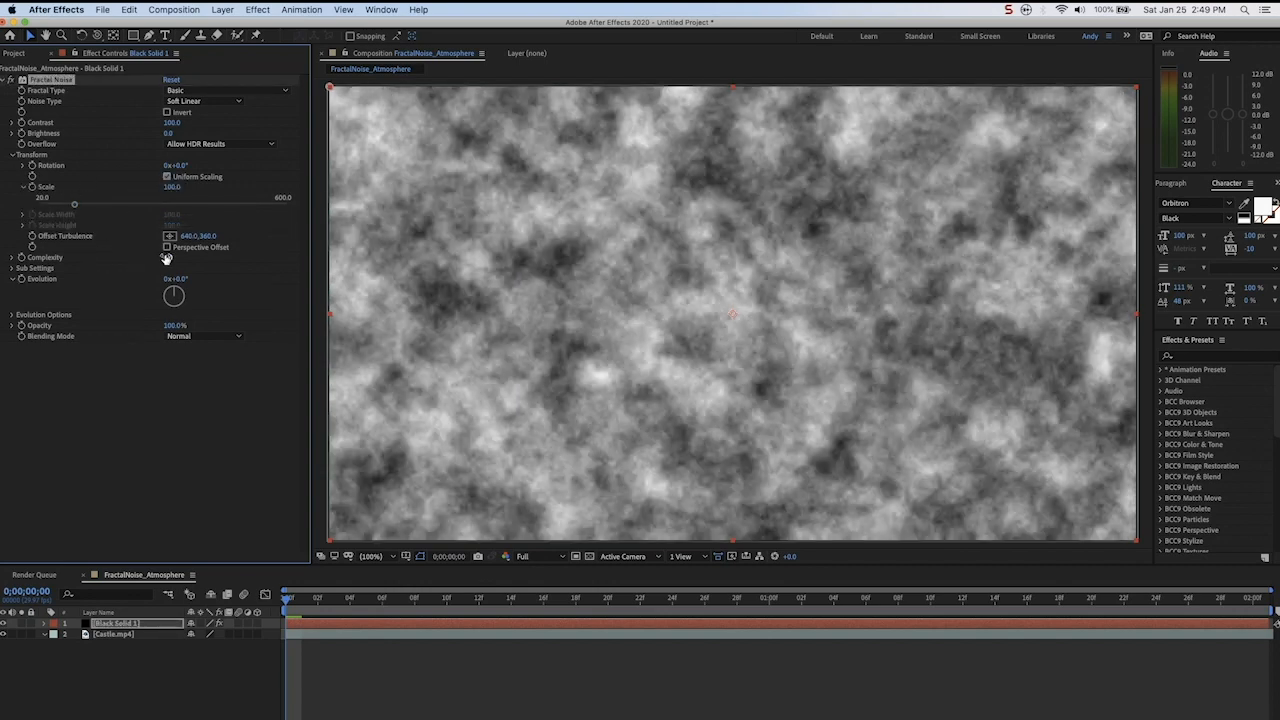
left_click(177, 258)
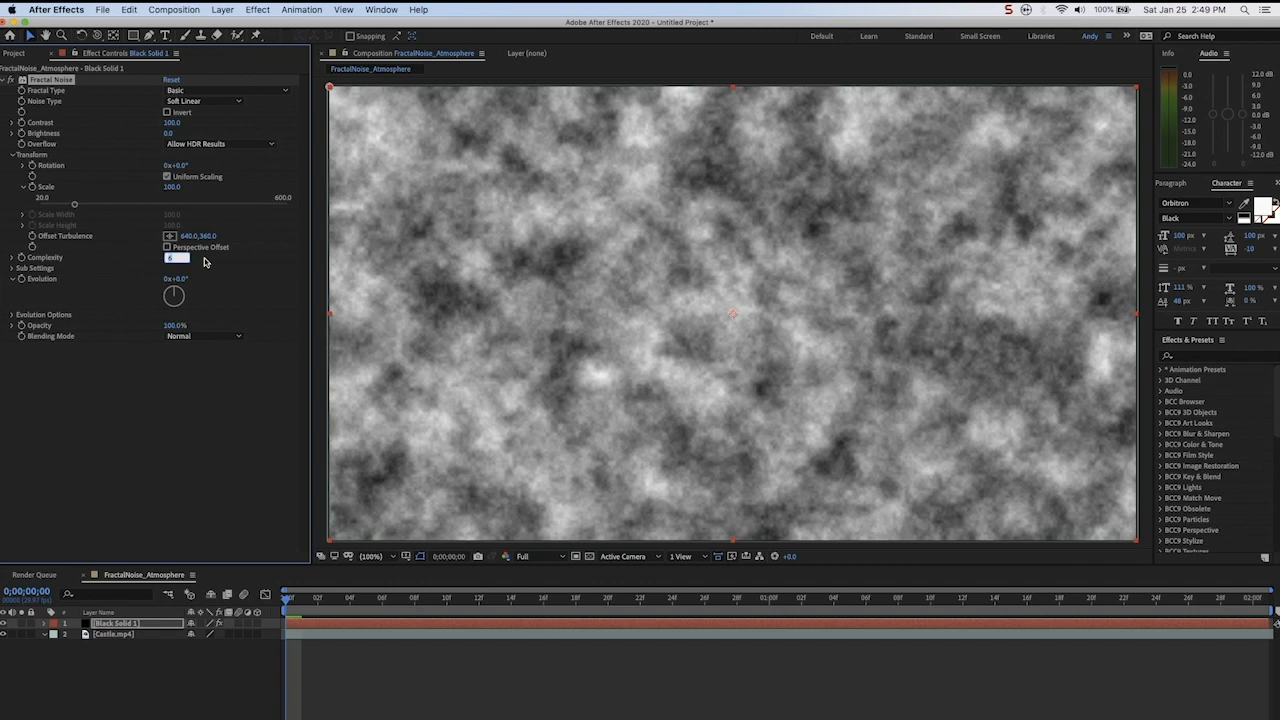
type("1.0")
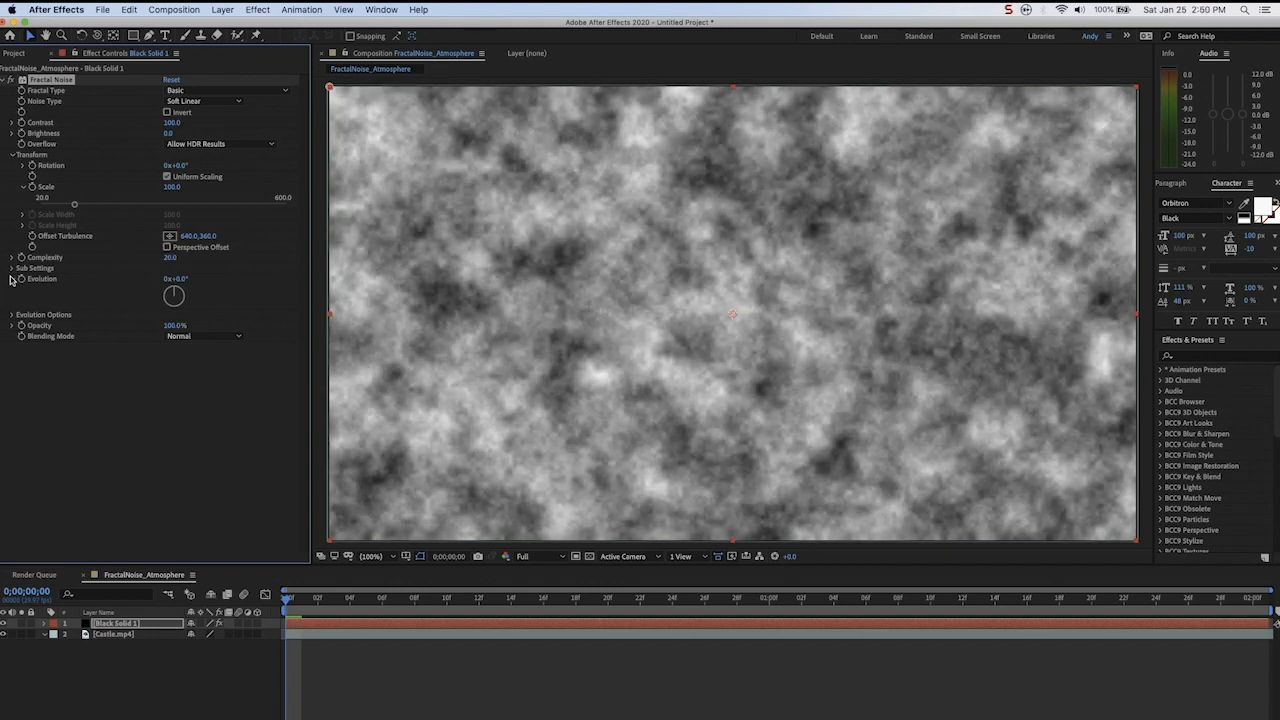
- Set Sub Influence to 70 under Sub Settings, test Block noise, then restore Soft Linear
left_click(35, 268)
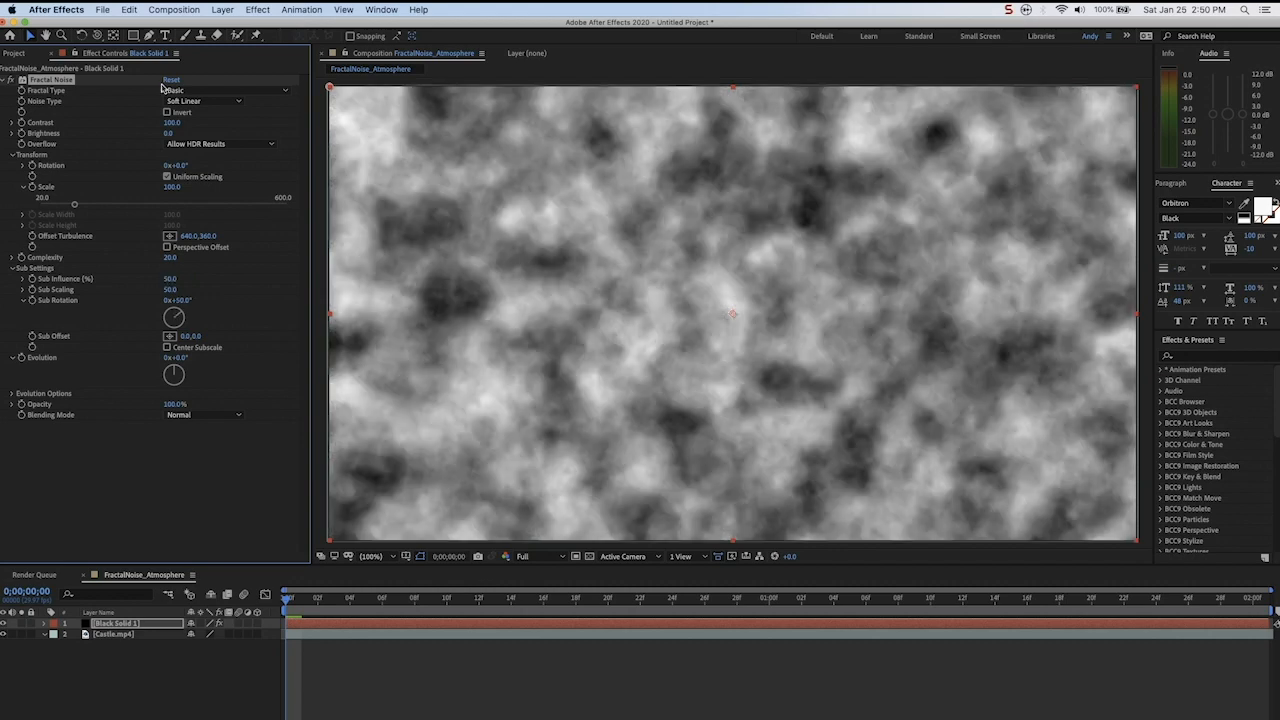
left_click(200, 100)
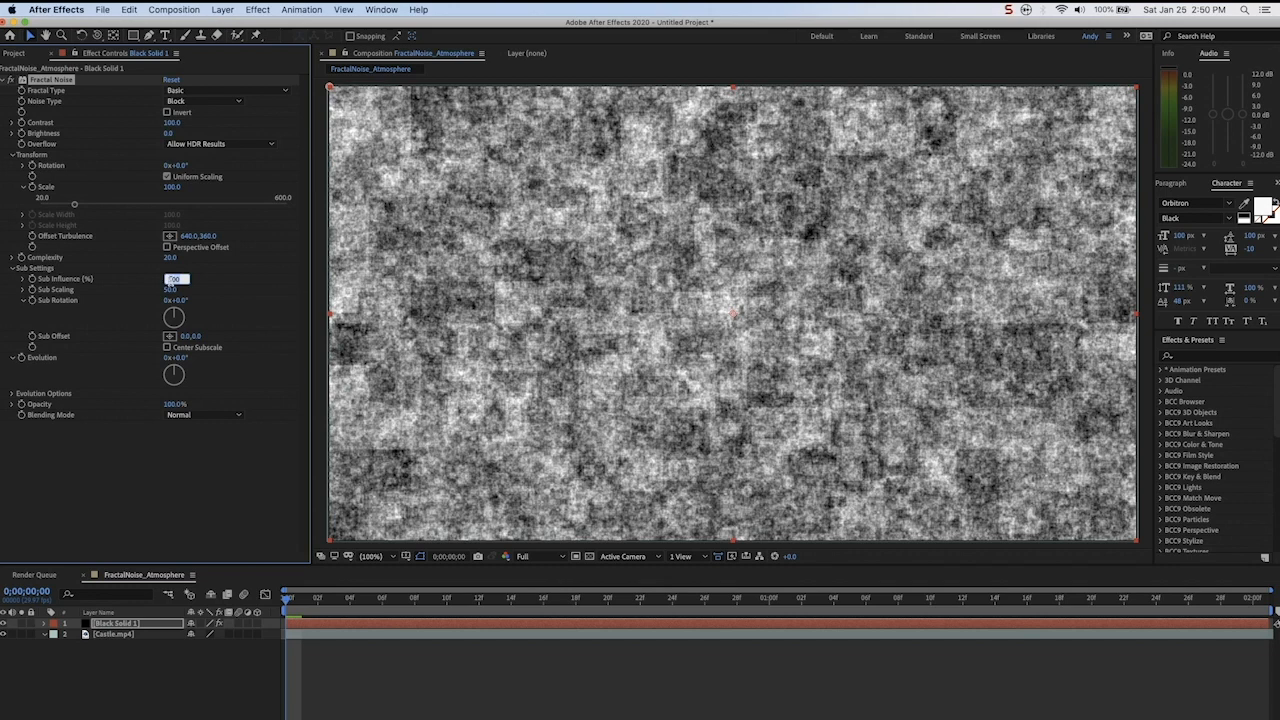
left_click(203, 100)
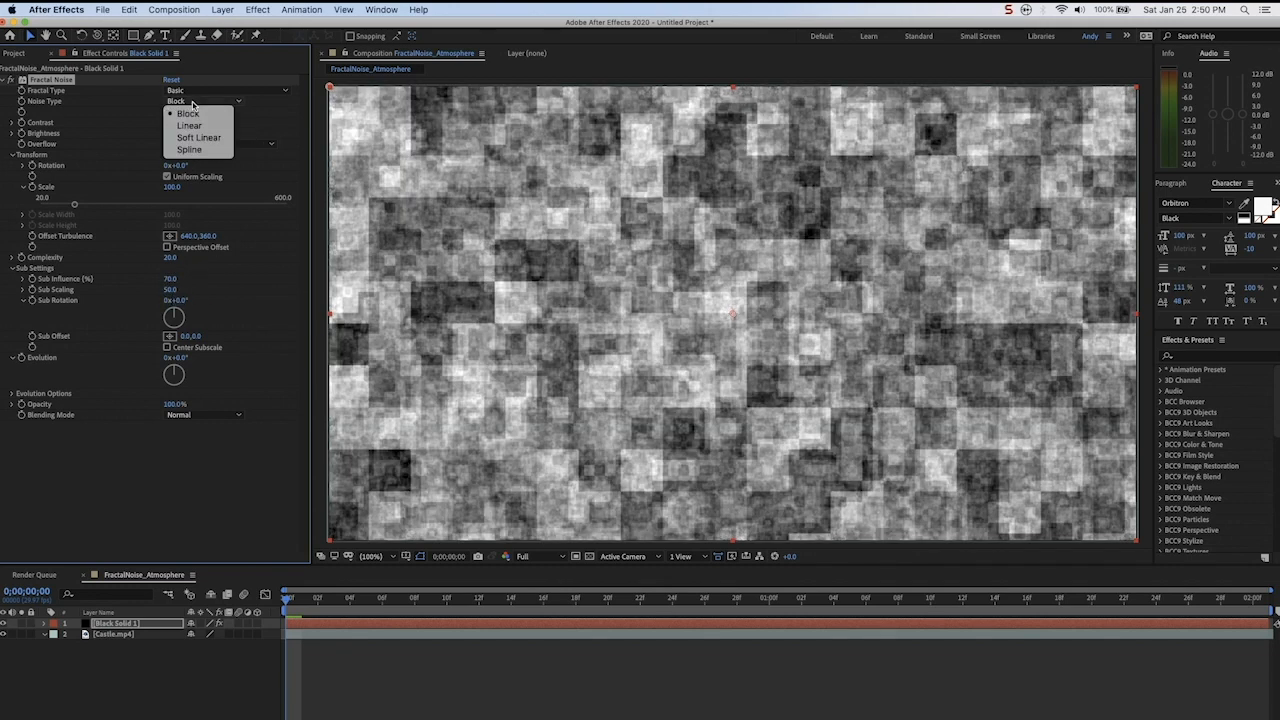
left_click(198, 137)
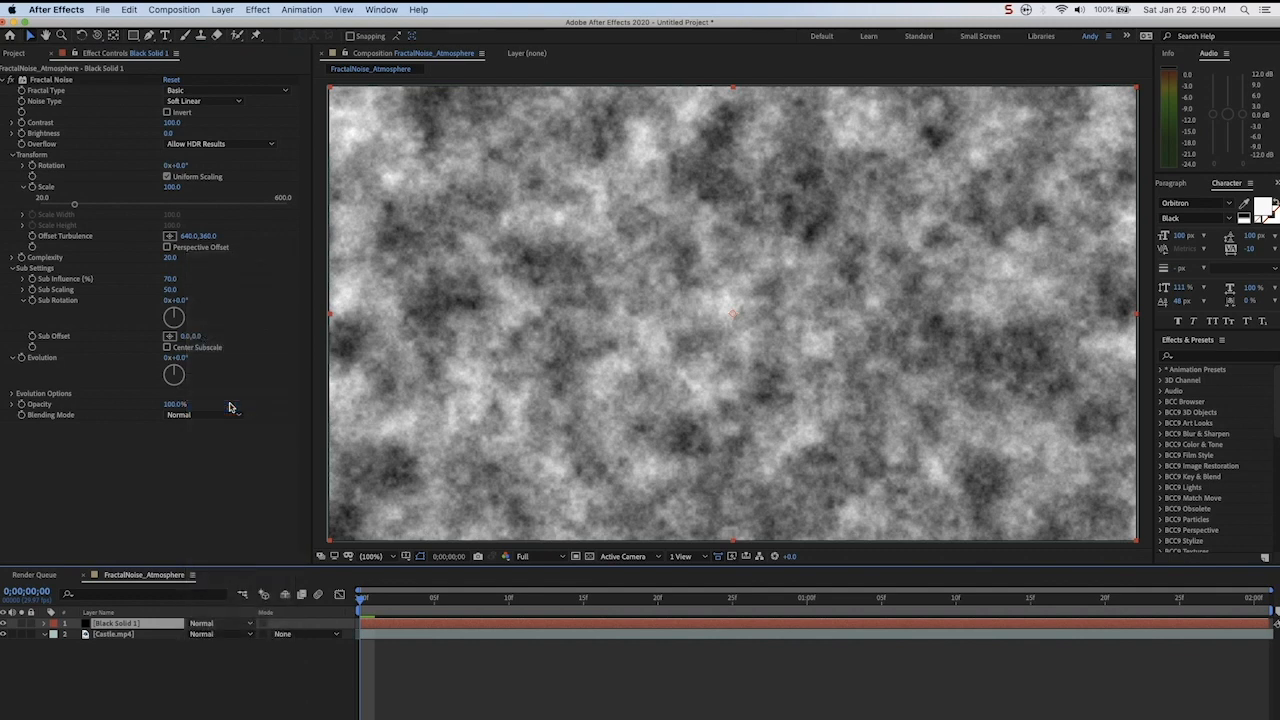
- Drop the noise solid's opacity to 30% and make it a 3D layer
left_click(220, 623)
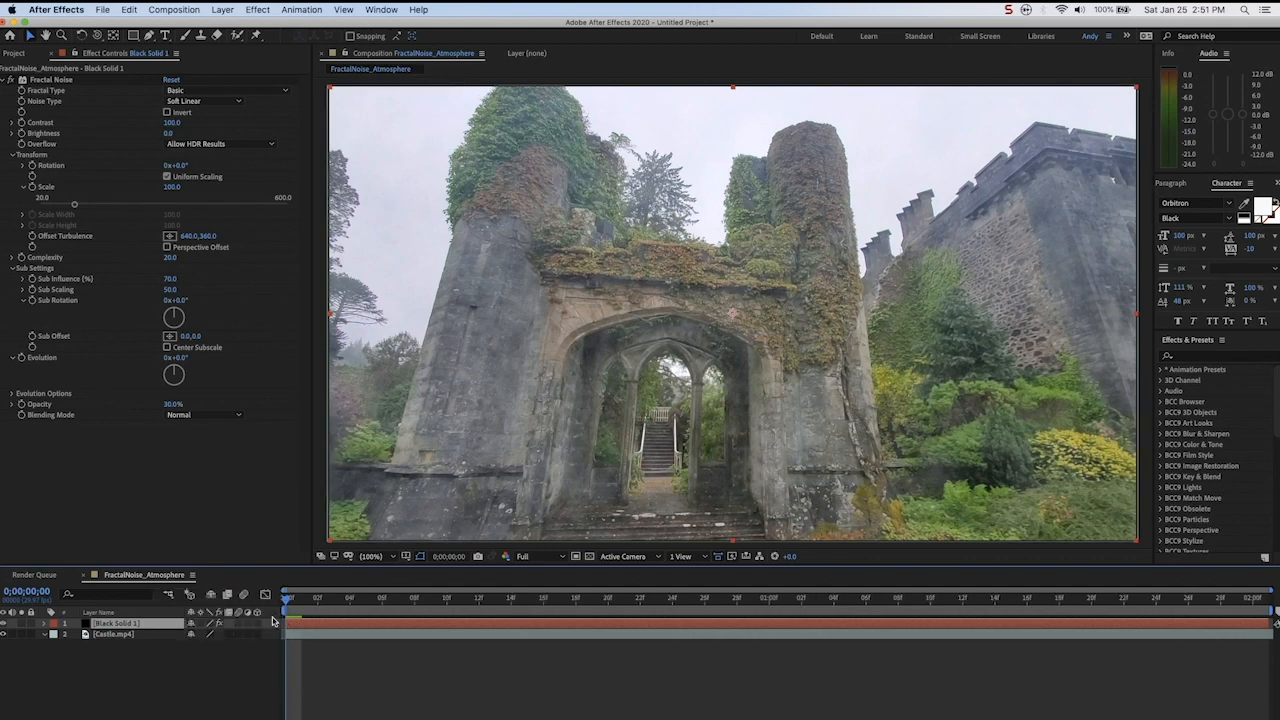
left_click(257, 623)
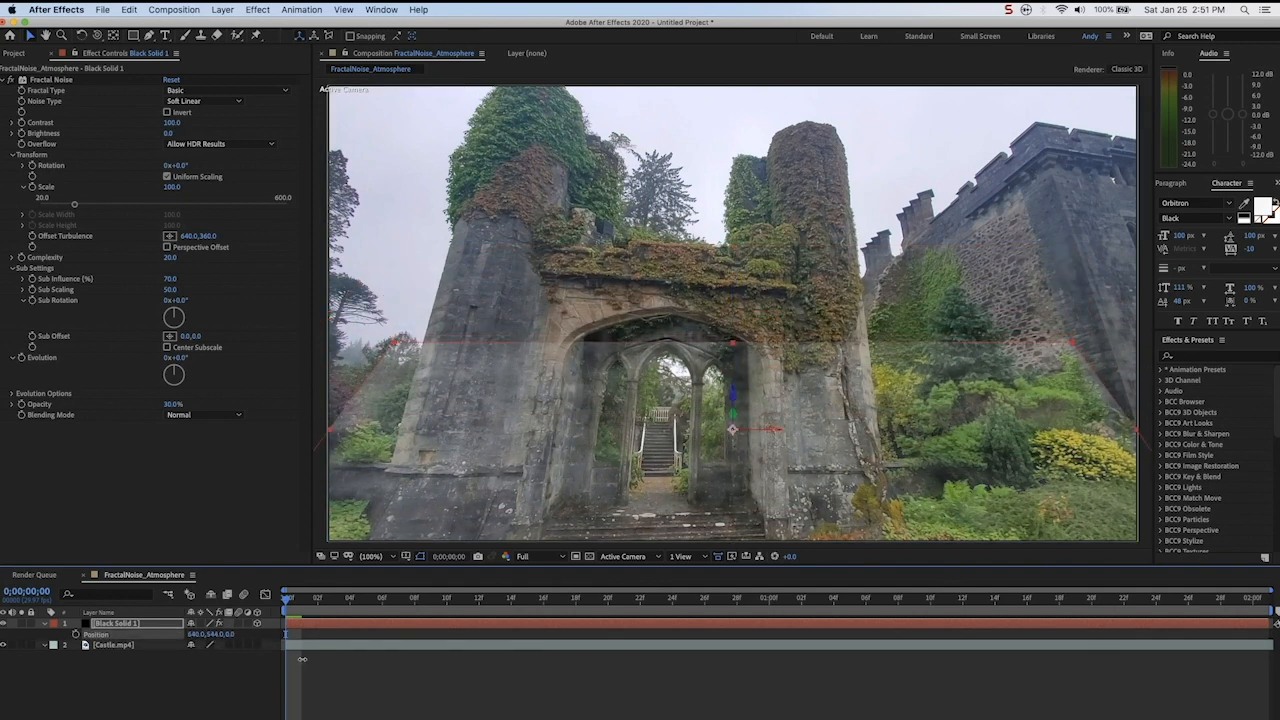
- Scale the fog layer to 150% and add a new mask via Layer > Mask
double_click(117, 622)
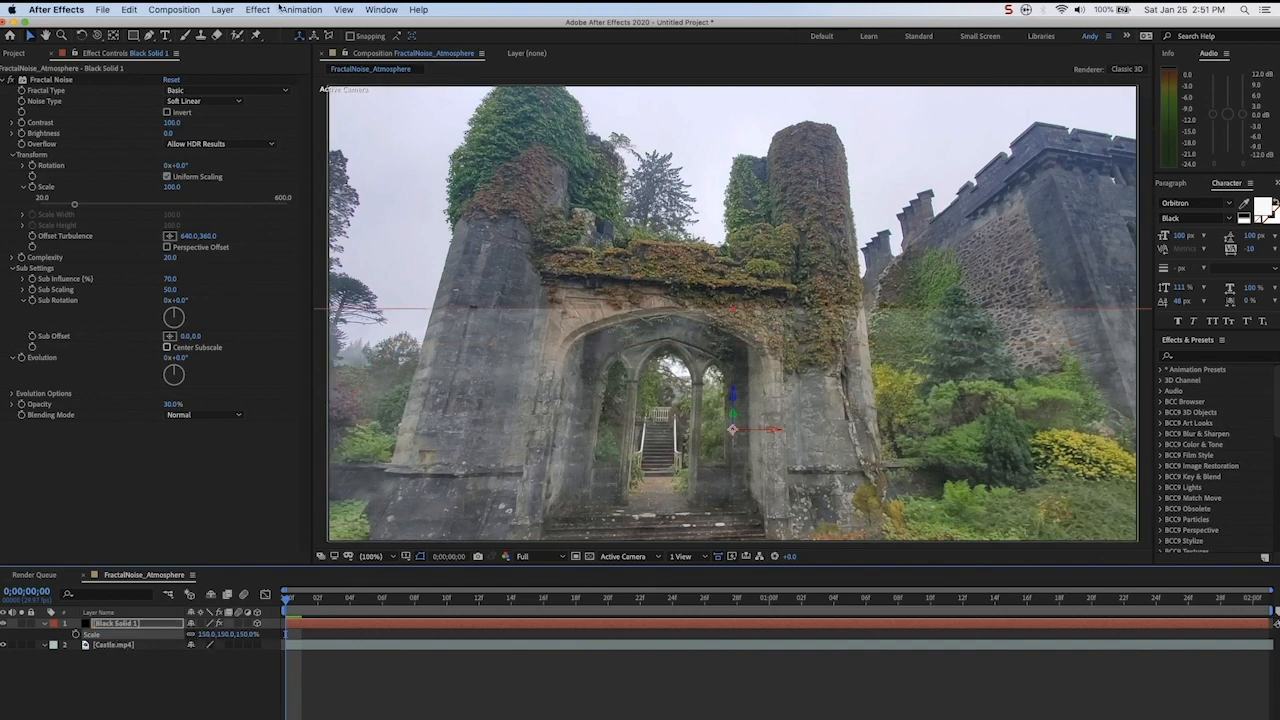
left_click(222, 9)
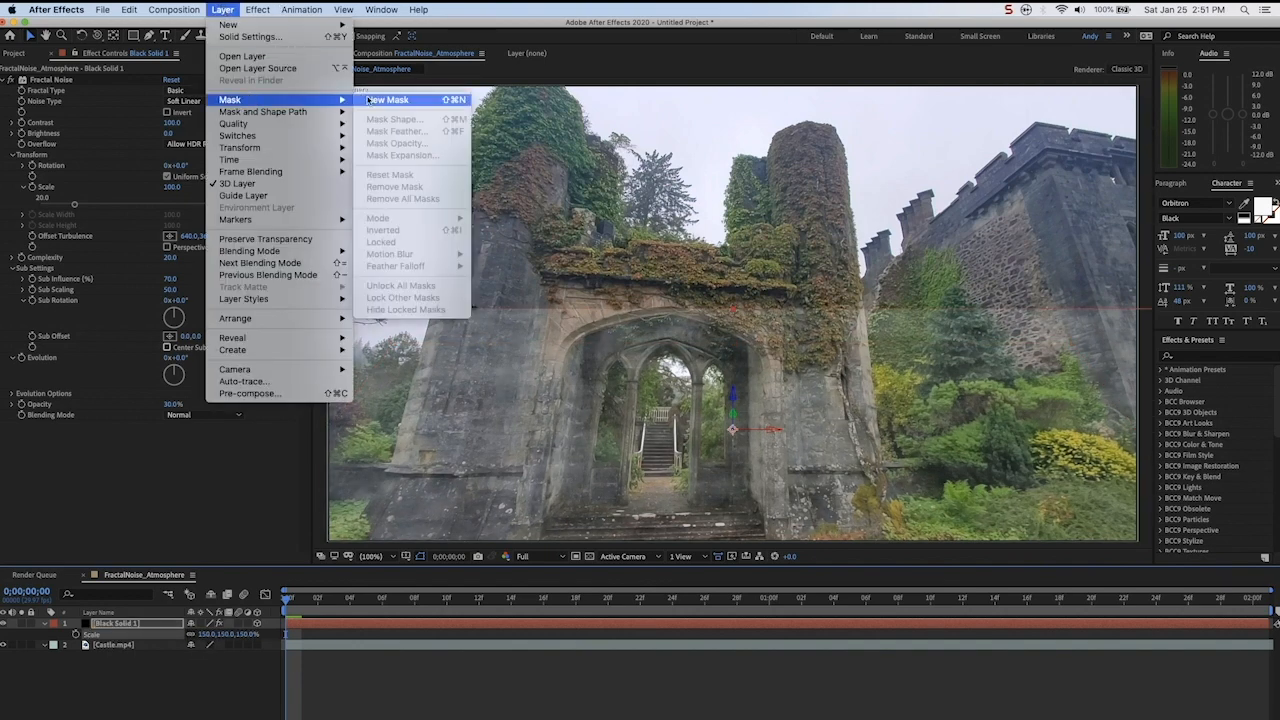
left_click(388, 99)
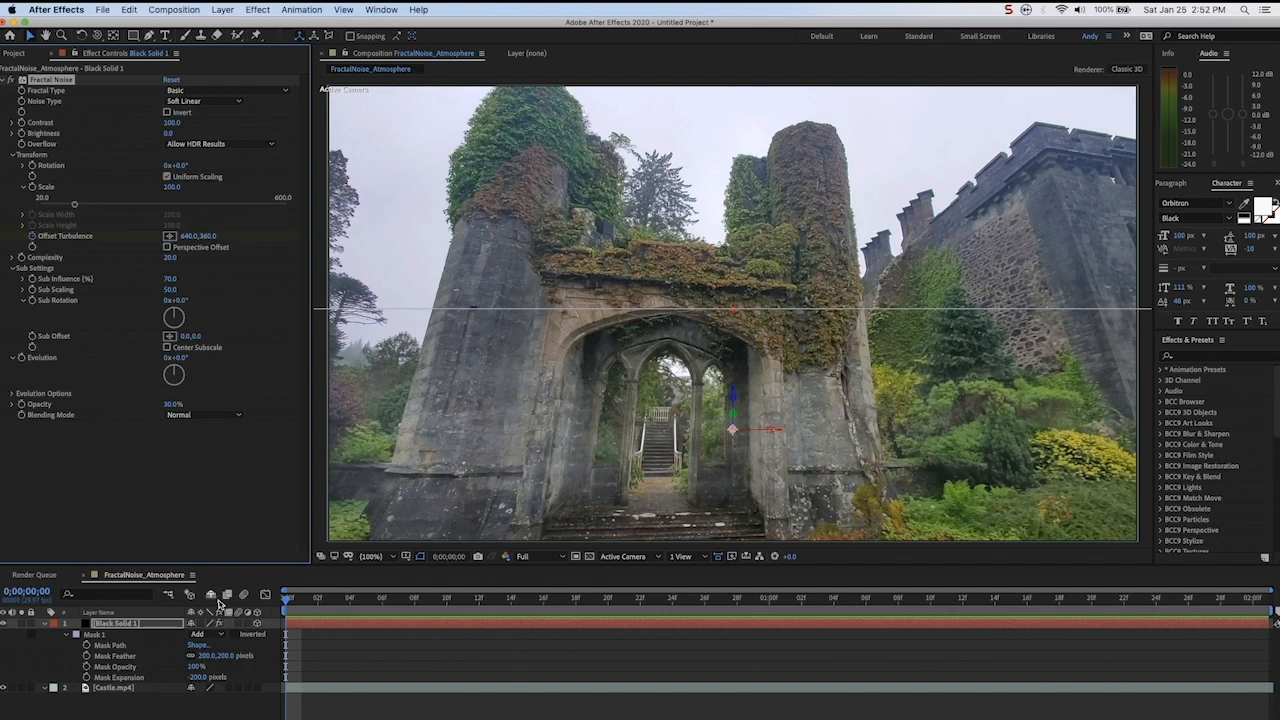
mouse_move(1233, 612)
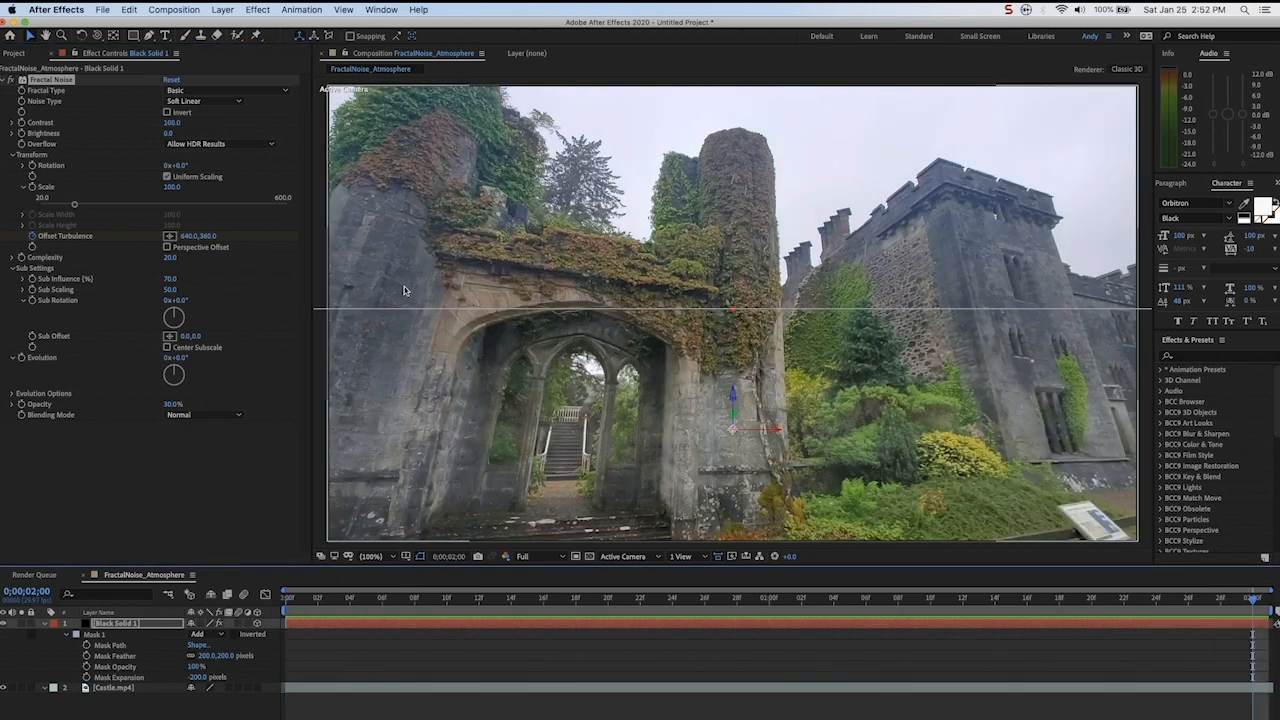
- At the two-second mark, edit the horizontal Offset Turbulence value, currently 640
left_click(197, 236)
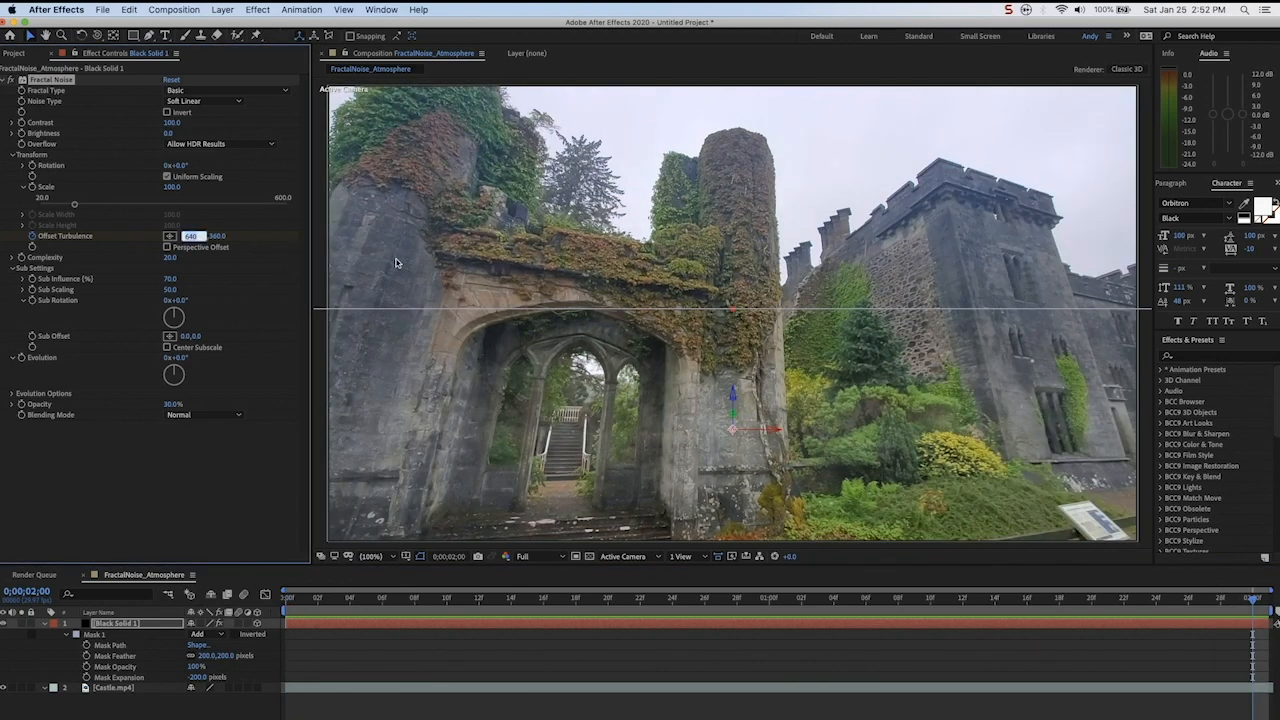